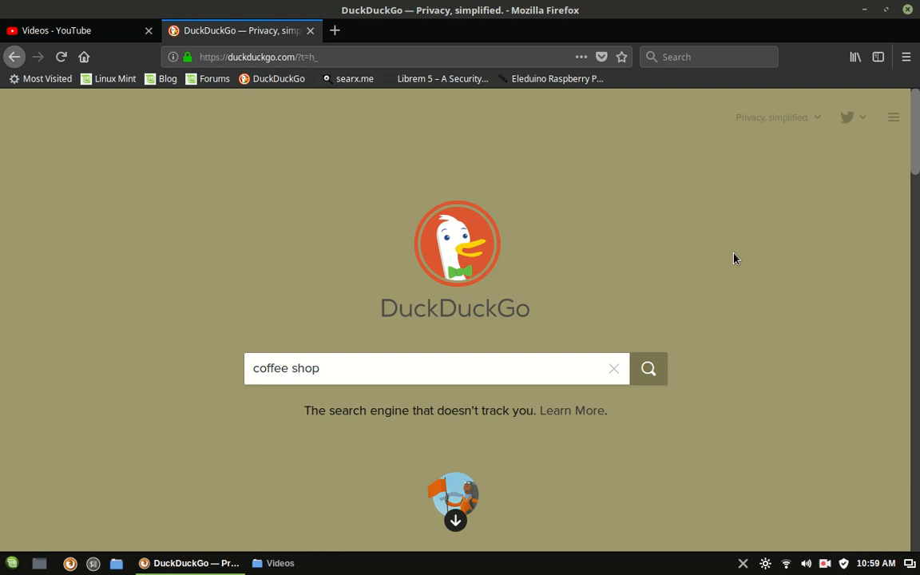
{"action": "mouse_move", "coordinate": [728, 247]}
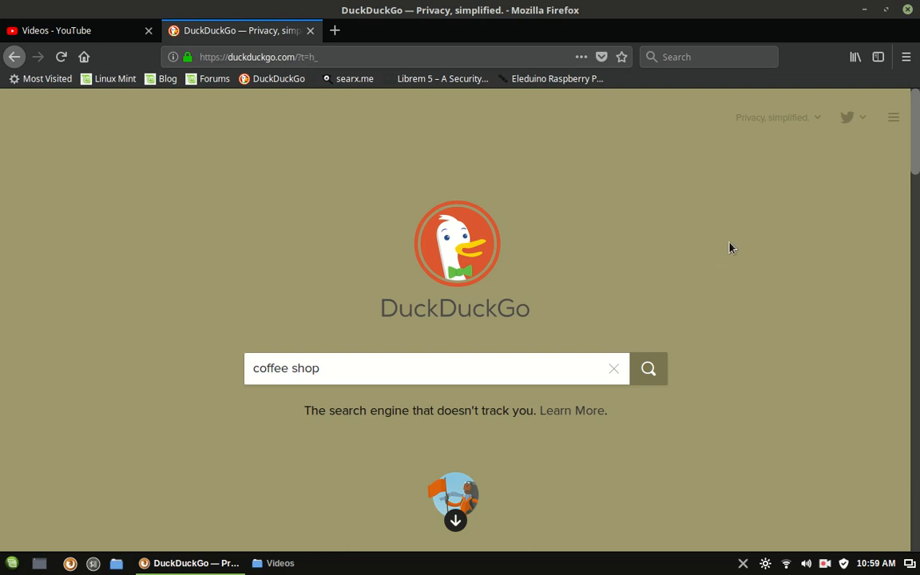
{"action": "mouse_move", "coordinate": [815, 285]}
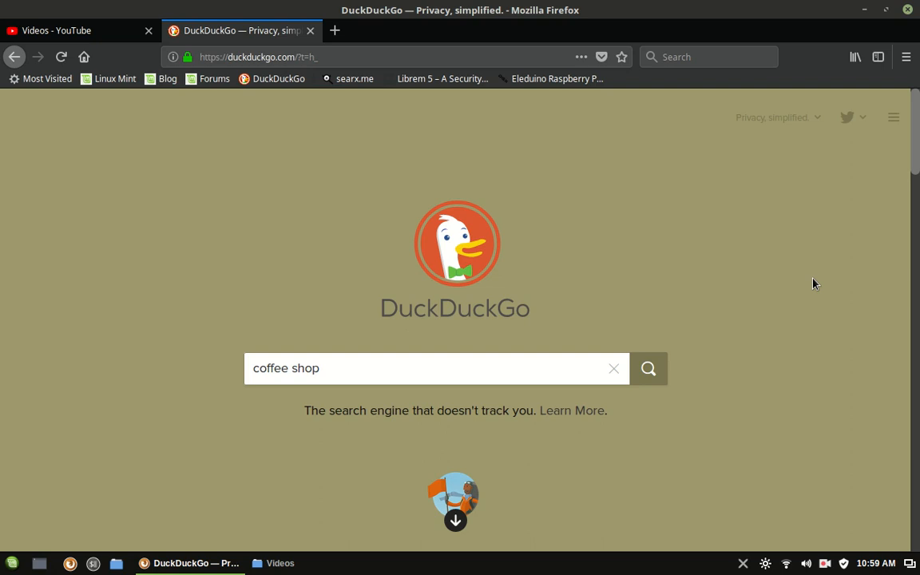
{"action": "mouse_move", "coordinate": [773, 275]}
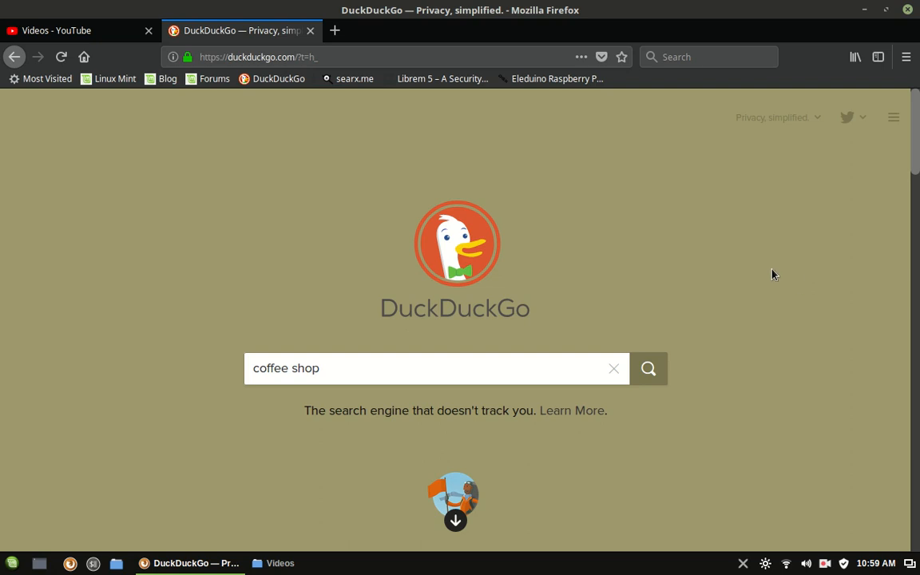
{"action": "mouse_move", "coordinate": [727, 270]}
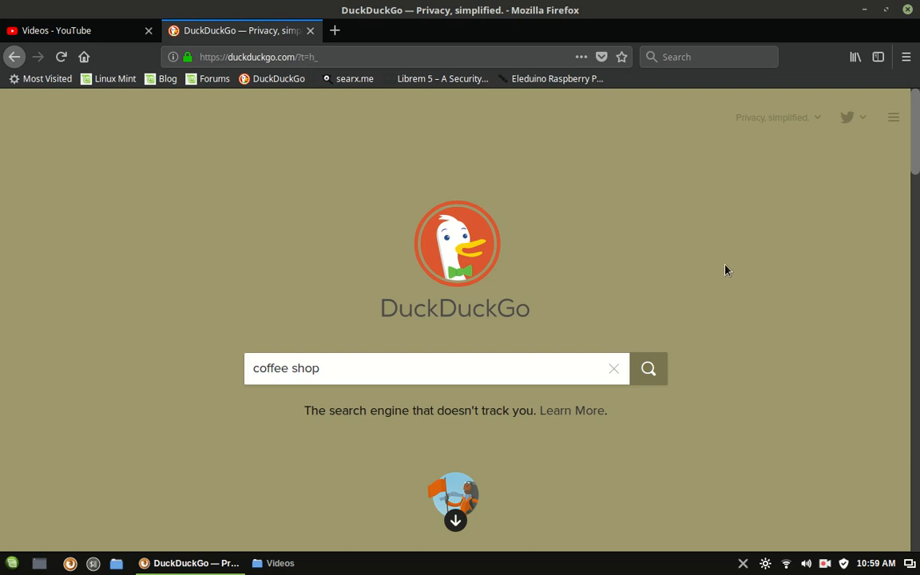
{"action": "mouse_move", "coordinate": [93, 402]}
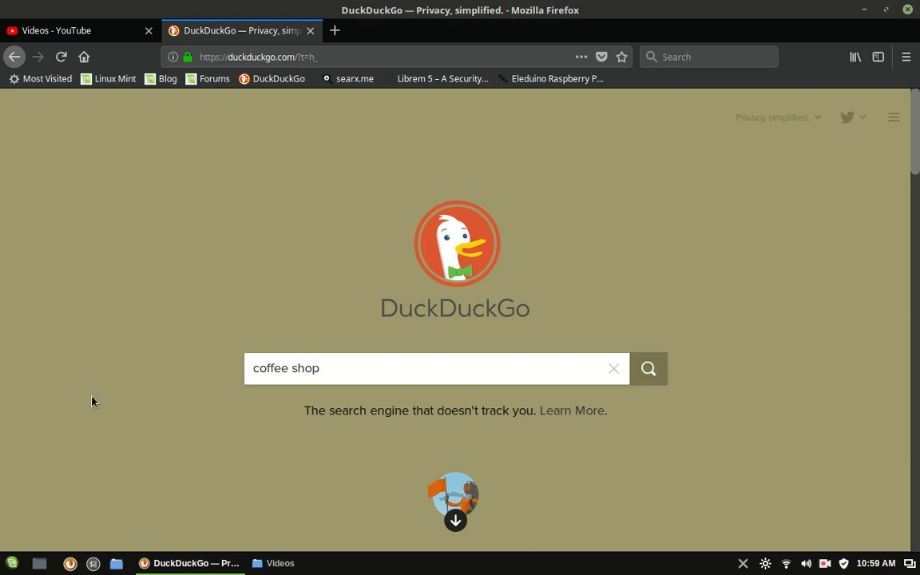
{"action": "mouse_move", "coordinate": [815, 408]}
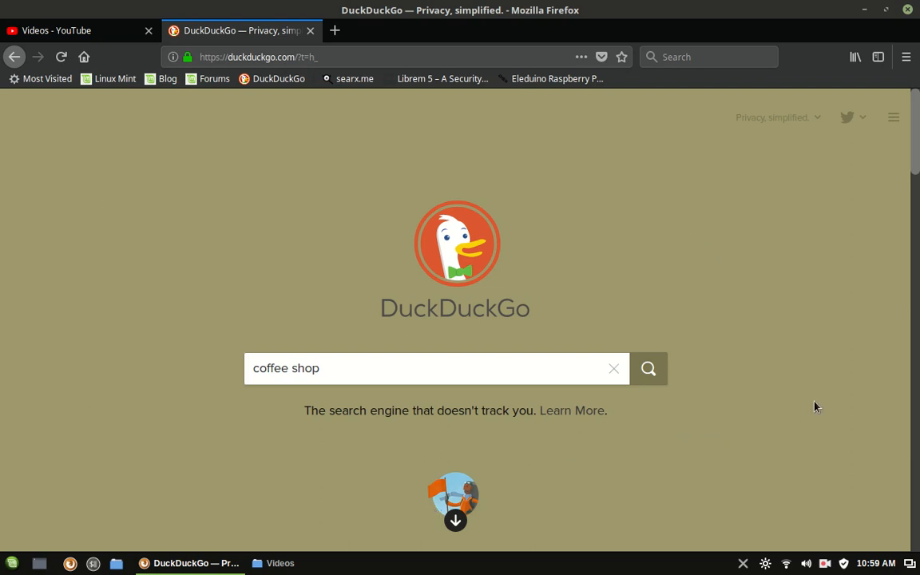
{"action": "mouse_move", "coordinate": [761, 288]}
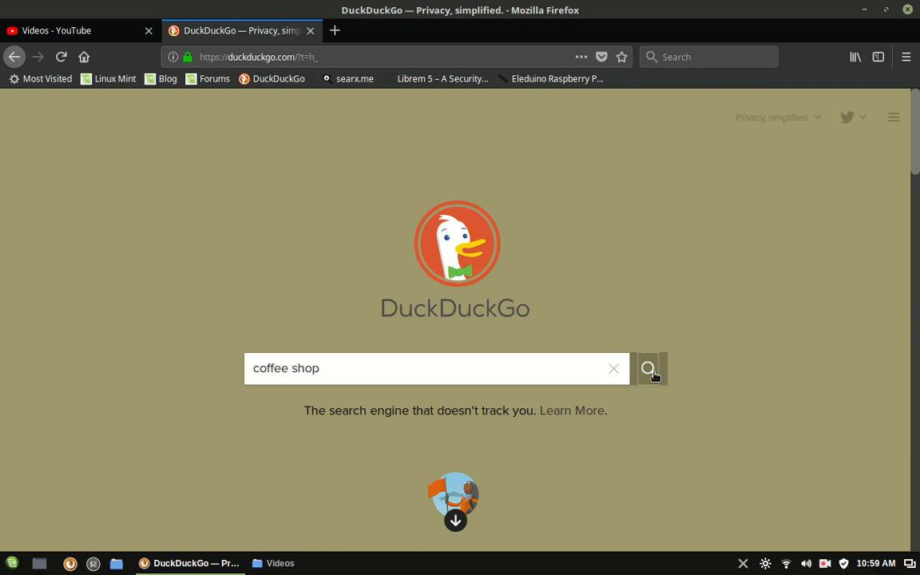
Run the coffee shop search and browse the results past the game listings and back up.
{"action": "left_click", "coordinate": [649, 367]}
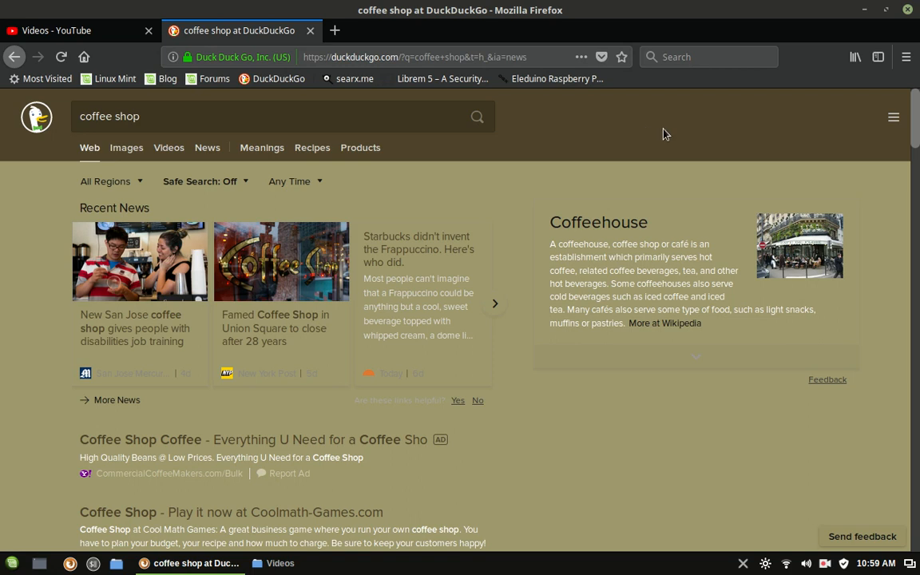
{"action": "mouse_move", "coordinate": [150, 457]}
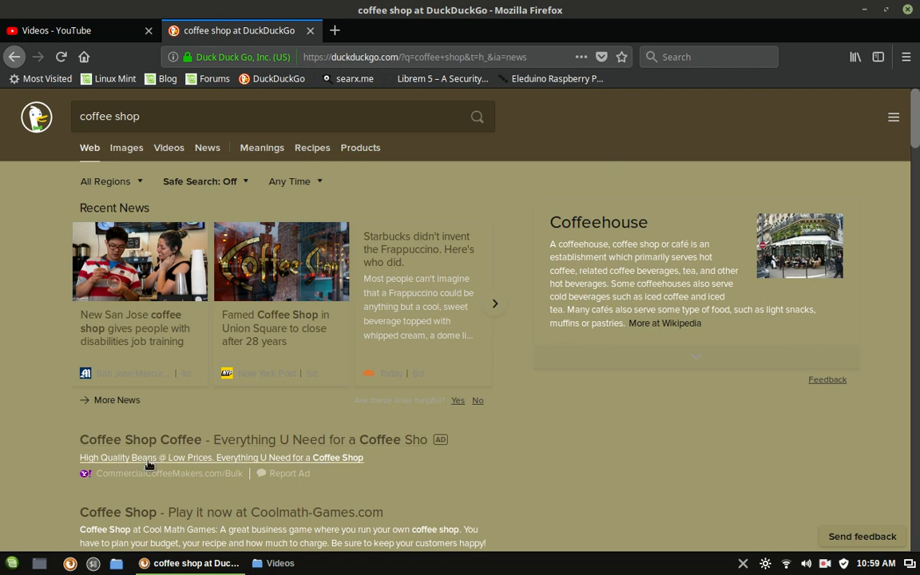
{"action": "scroll", "scroll_direction": "down", "scroll_amount": 3}
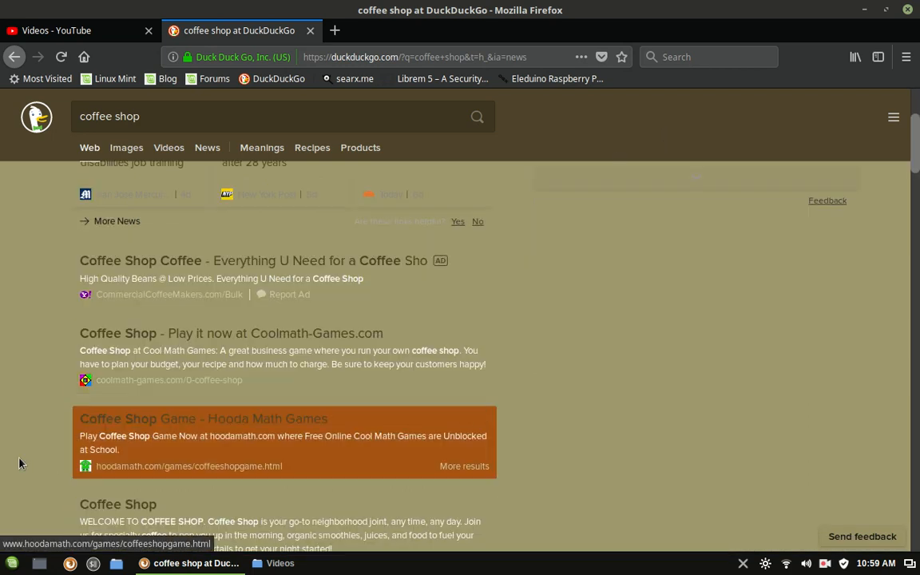
{"action": "mouse_move", "coordinate": [202, 439]}
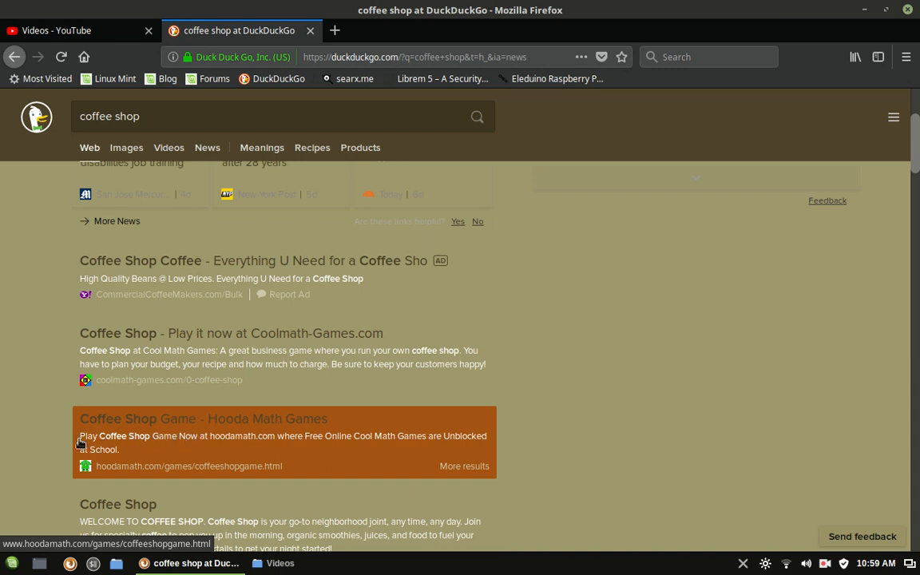
{"action": "mouse_move", "coordinate": [32, 407]}
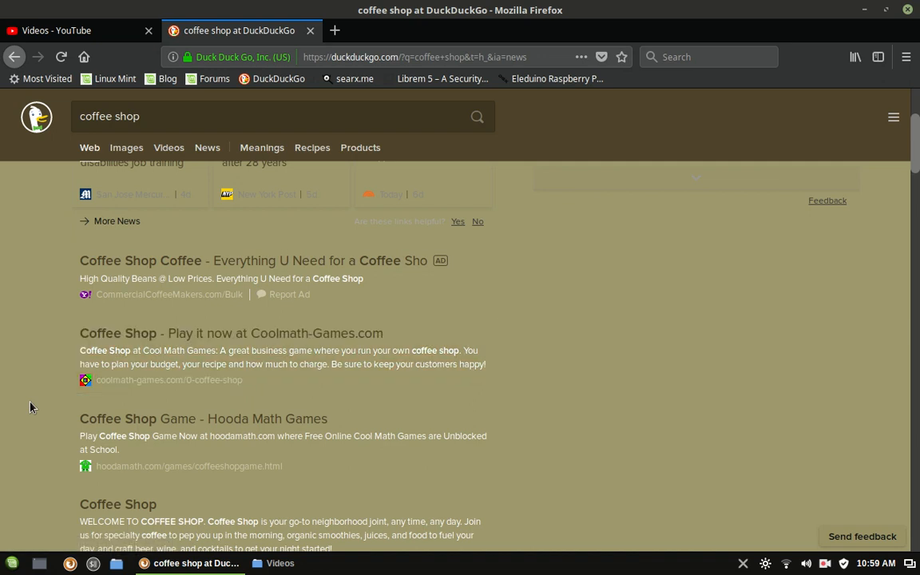
{"action": "scroll", "scroll_direction": "up", "scroll_amount": 3}
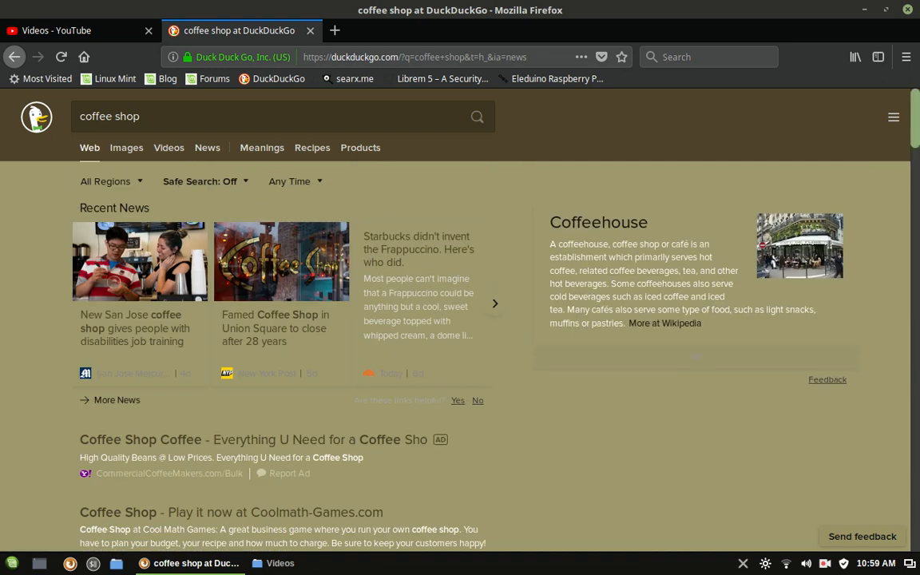
{"action": "mouse_move", "coordinate": [13, 318]}
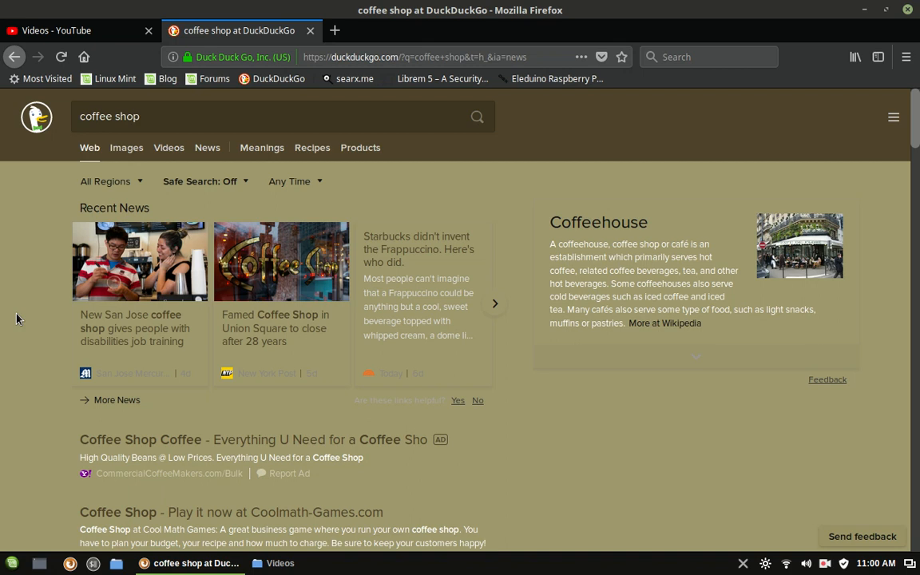
{"action": "mouse_move", "coordinate": [883, 141]}
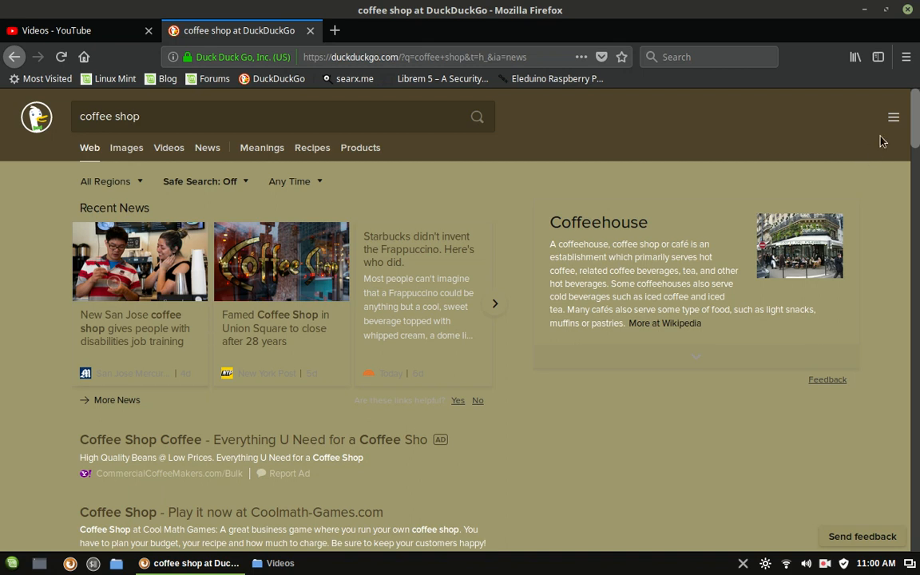
Reach the full DuckDuckGo settings page via the quick settings menu.
{"action": "left_click", "coordinate": [895, 117]}
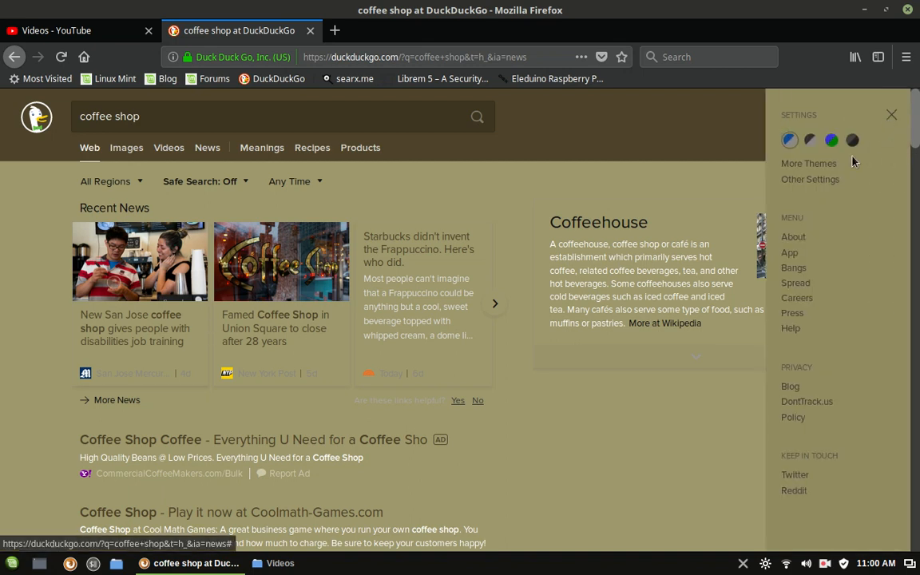
{"action": "left_click", "coordinate": [810, 179]}
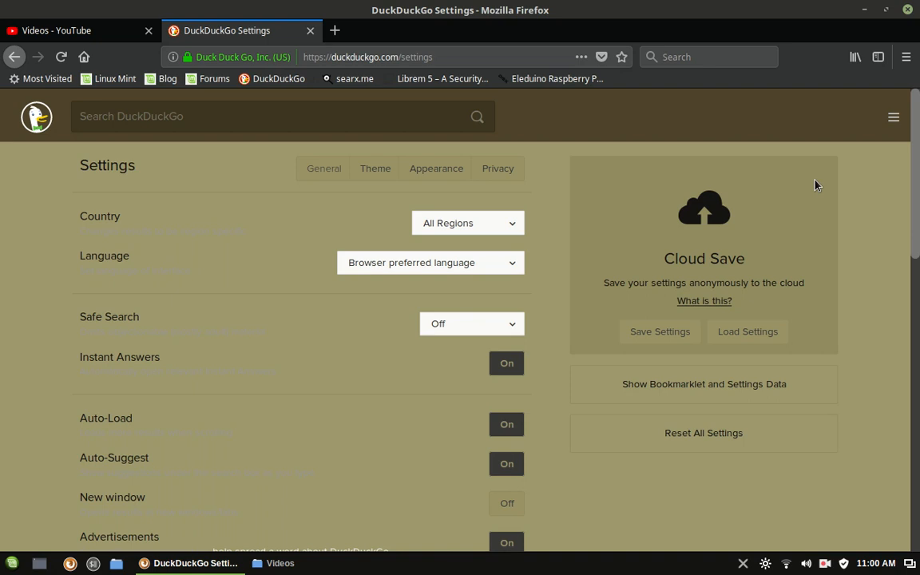
{"action": "mouse_move", "coordinate": [844, 197]}
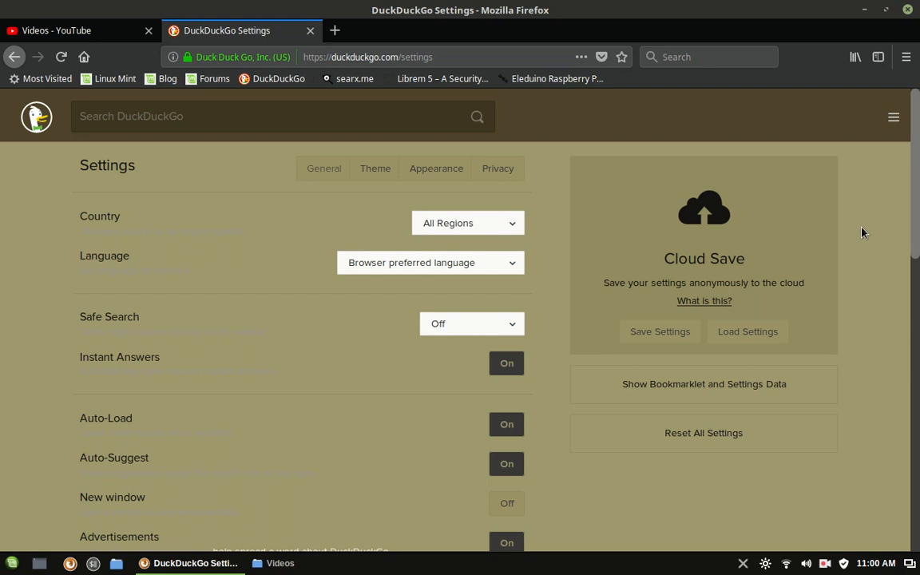
{"action": "mouse_move", "coordinate": [914, 192]}
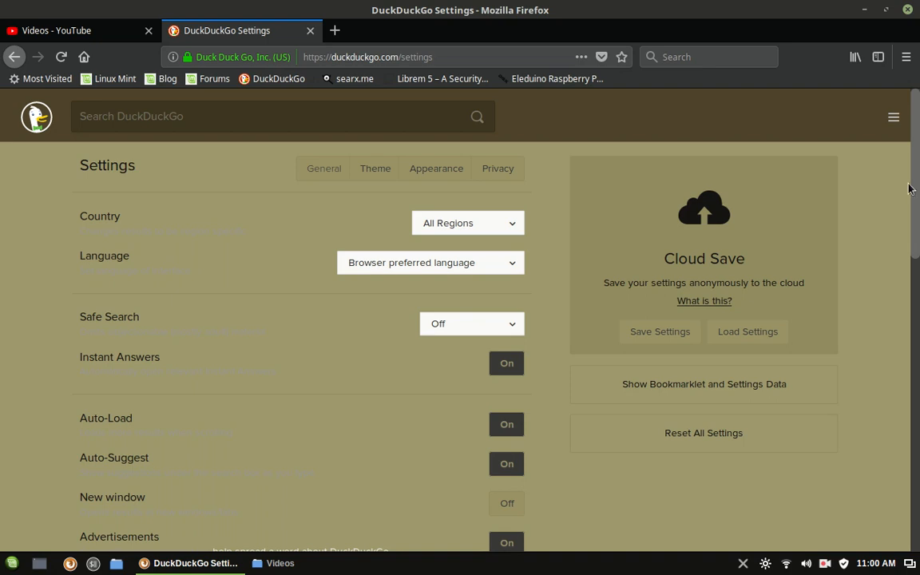
{"action": "mouse_move", "coordinate": [760, 273]}
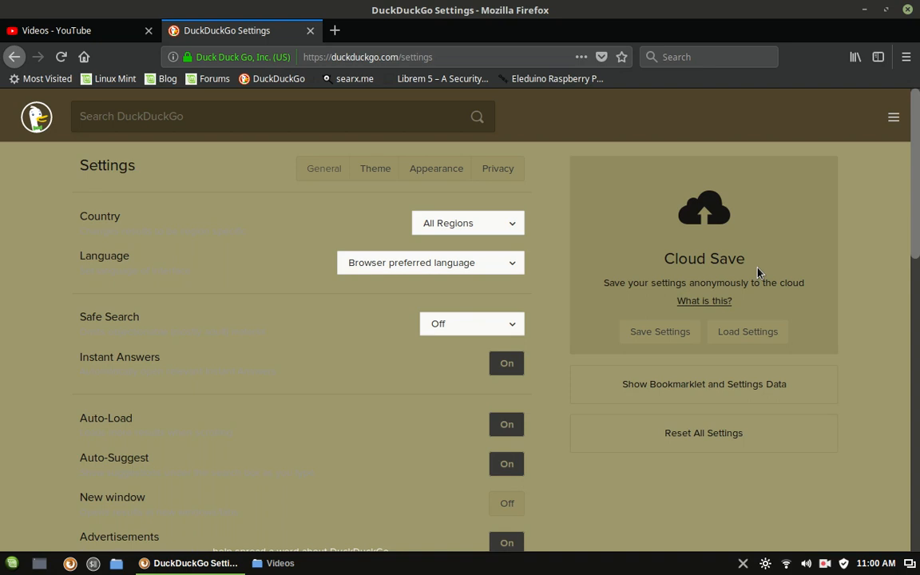
{"action": "mouse_move", "coordinate": [812, 304]}
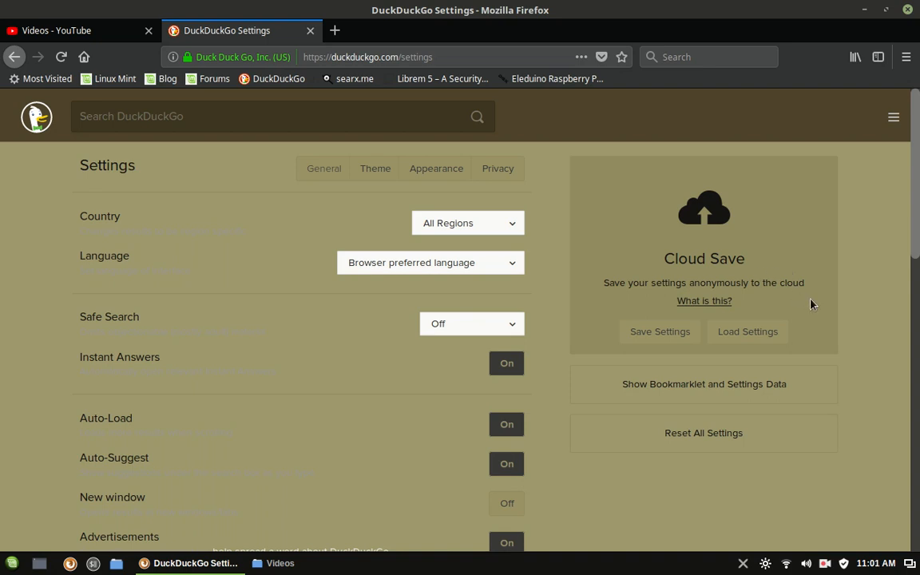
{"action": "mouse_move", "coordinate": [822, 324]}
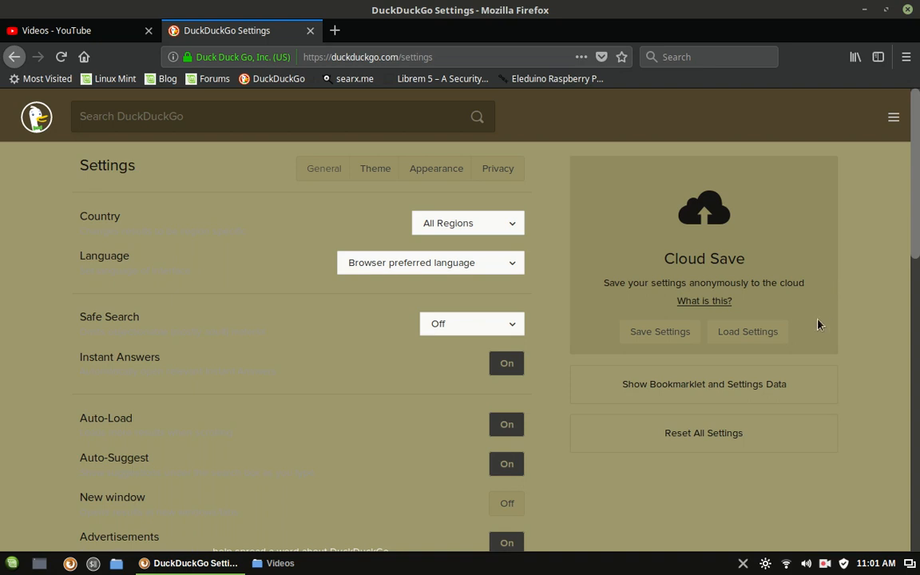
{"action": "mouse_move", "coordinate": [823, 206]}
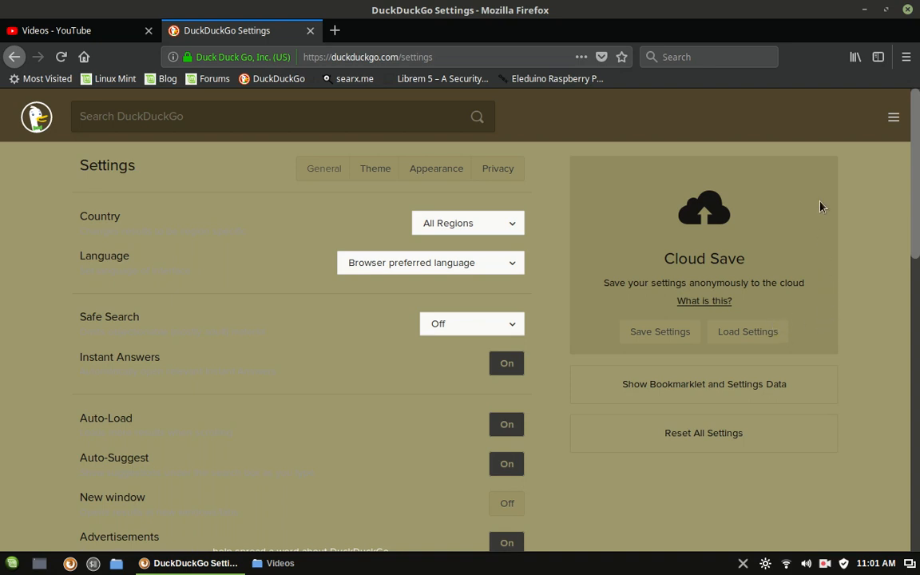
{"action": "mouse_move", "coordinate": [722, 195]}
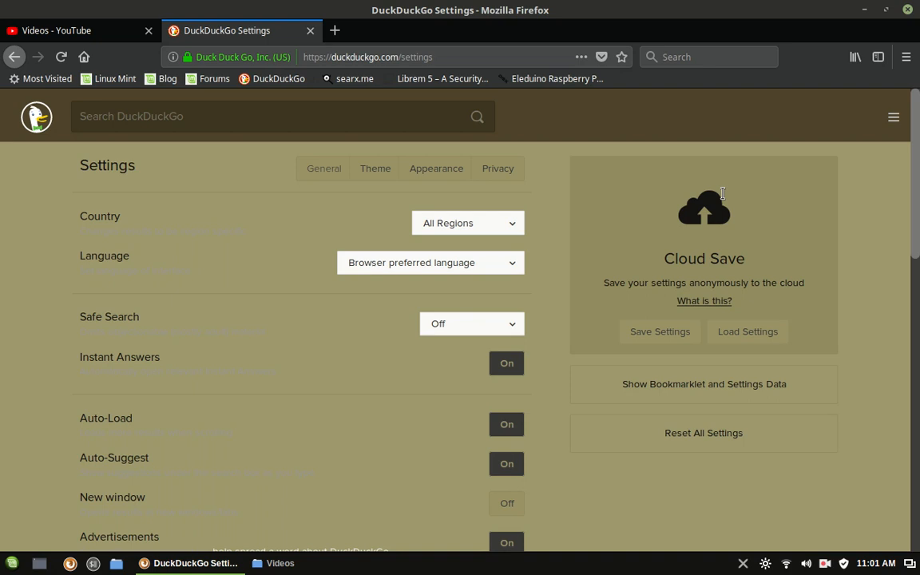
{"action": "mouse_move", "coordinate": [716, 254]}
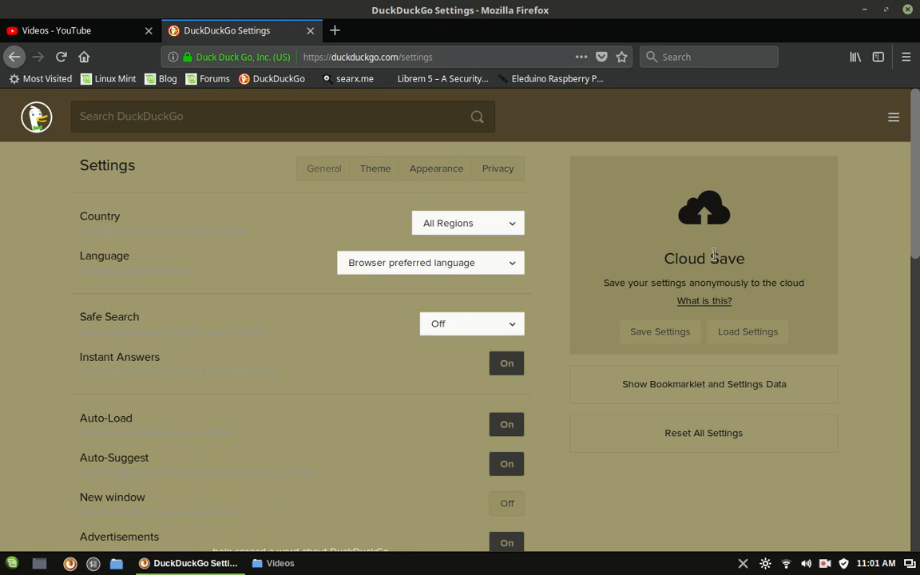
{"action": "left_click", "coordinate": [748, 331]}
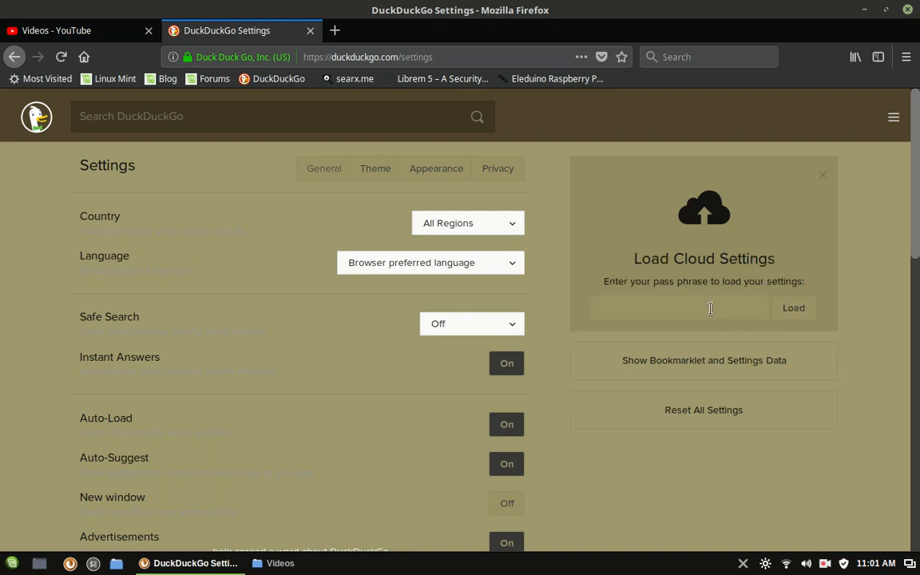
{"action": "type", "text": "a"}
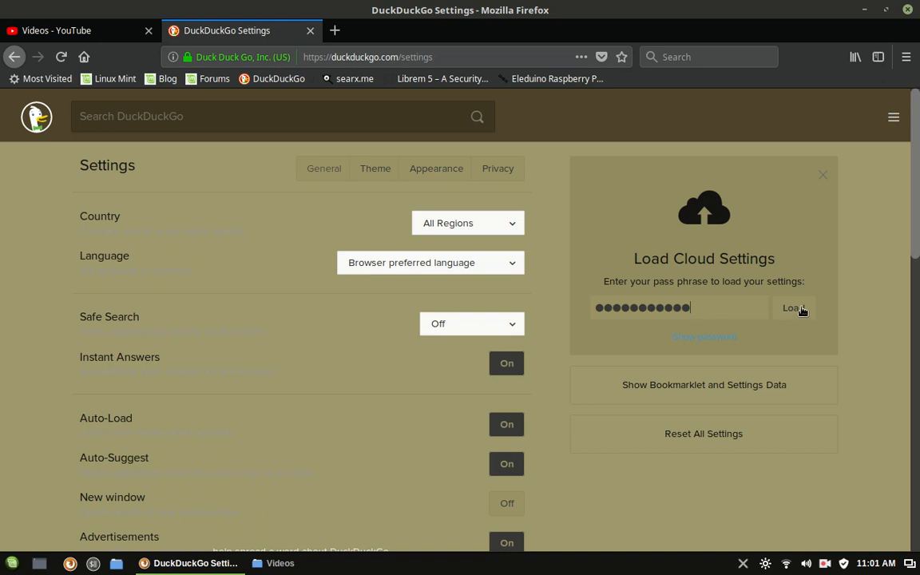
{"action": "left_click", "coordinate": [793, 307]}
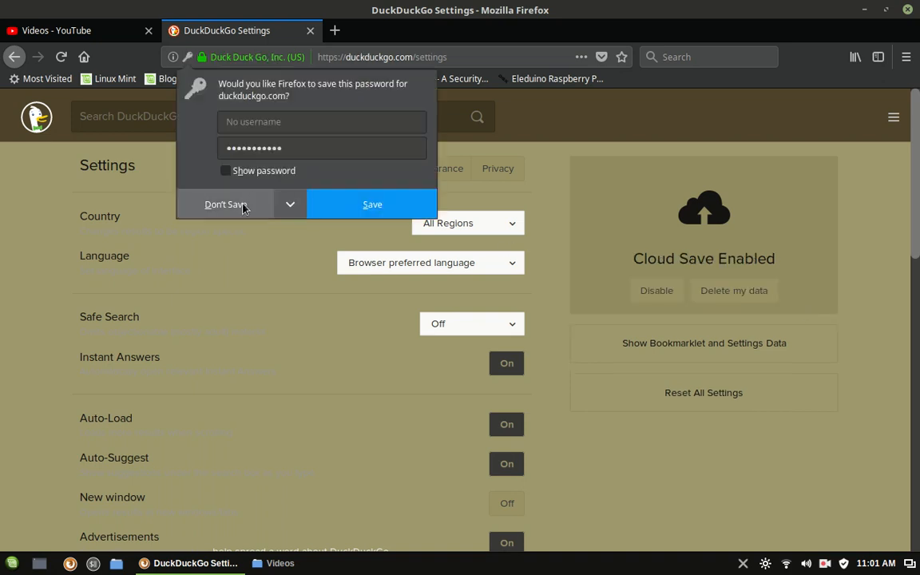
{"action": "left_click", "coordinate": [227, 204]}
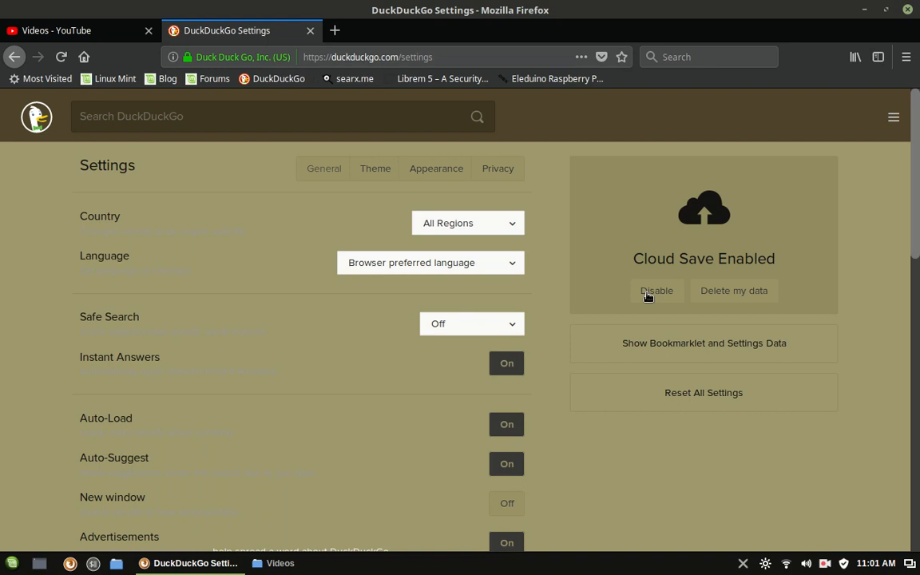
{"action": "mouse_move", "coordinate": [914, 225]}
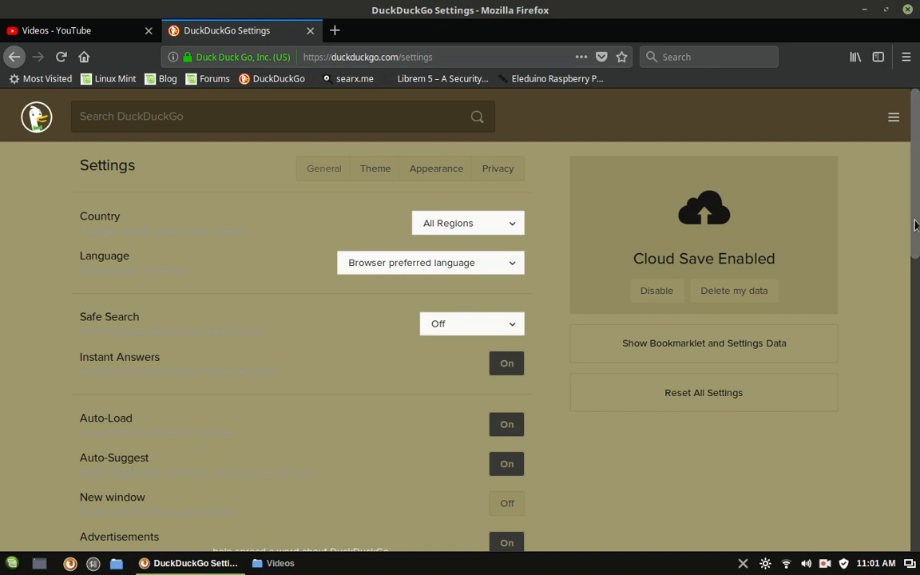
{"action": "scroll", "scroll_direction": "down", "scroll_amount": 3}
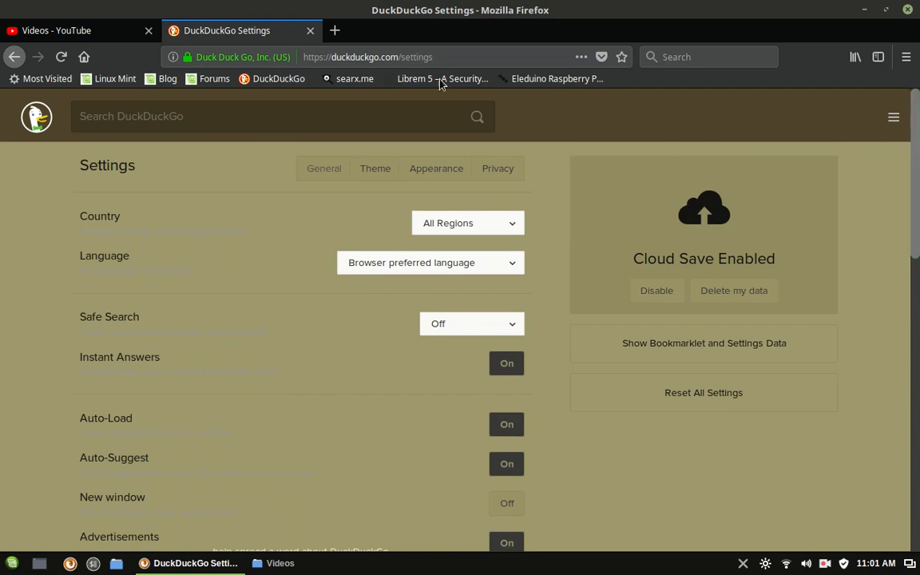
Show Appearance settings, disable Cloud Save, and start saving settings with a new password prompt.
{"action": "left_click", "coordinate": [436, 168]}
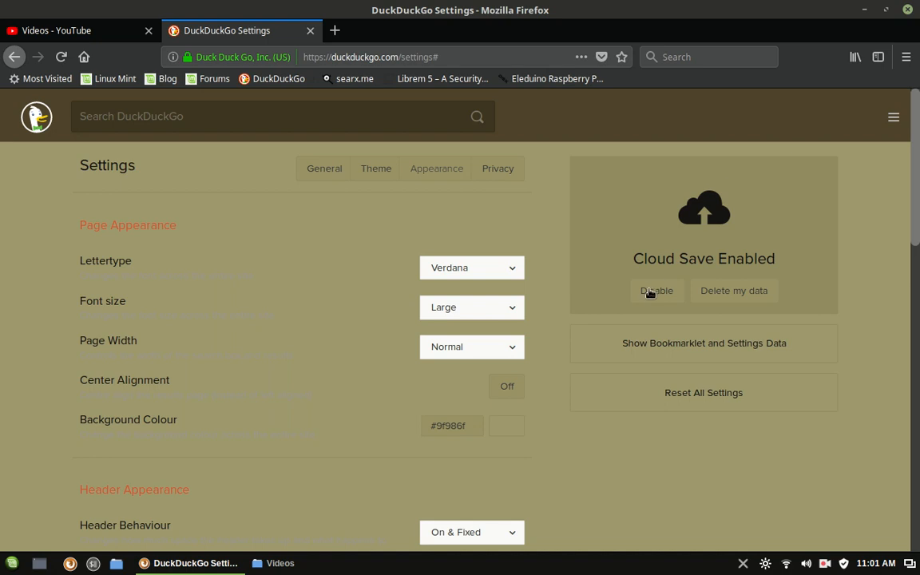
{"action": "left_click", "coordinate": [657, 291]}
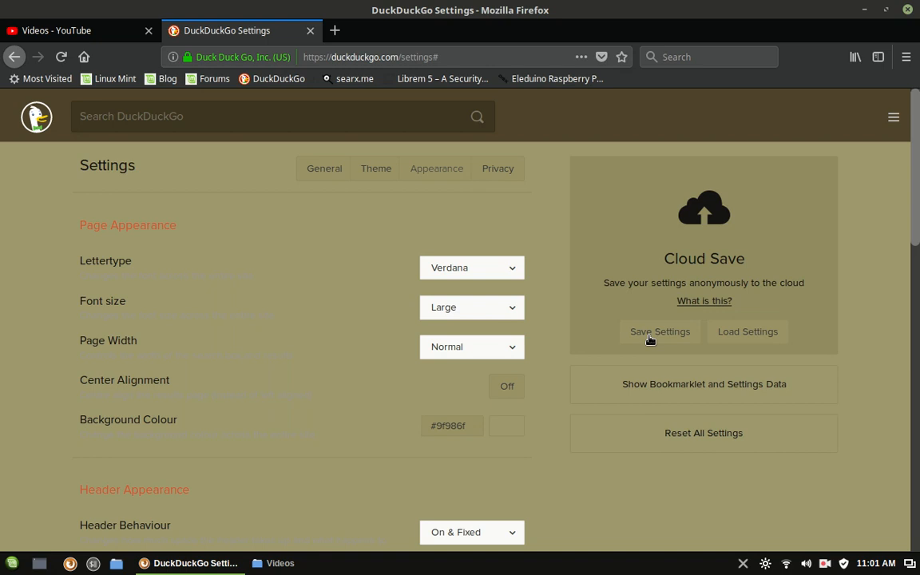
{"action": "left_click", "coordinate": [660, 331]}
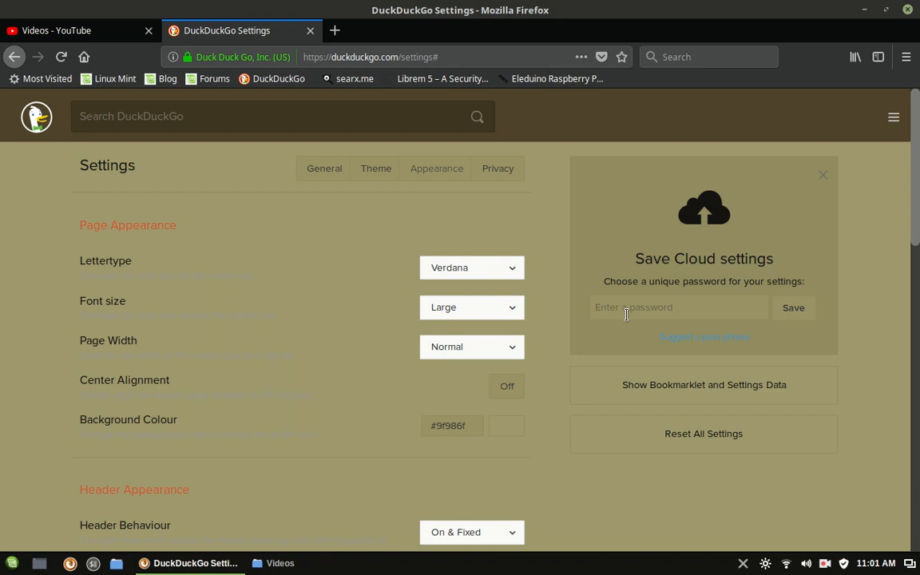
{"action": "mouse_move", "coordinate": [853, 275]}
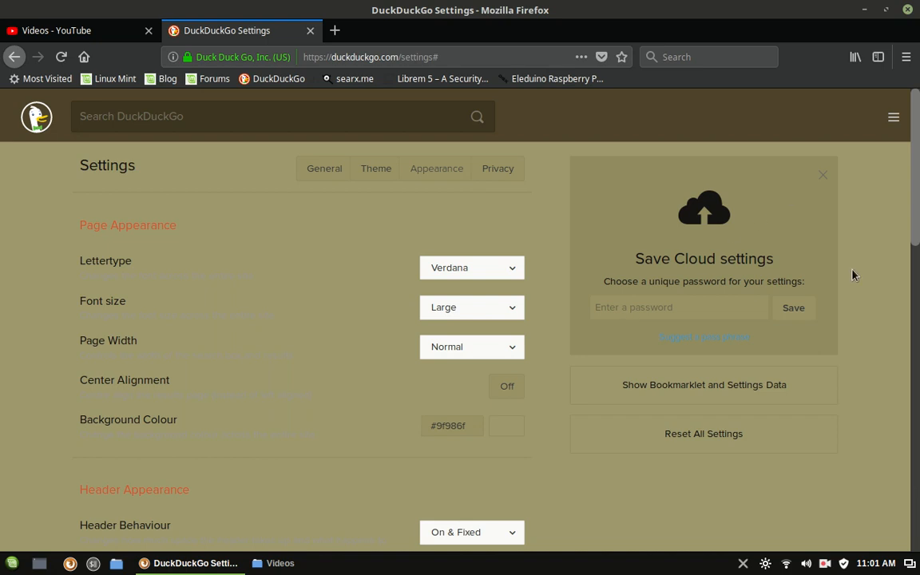
{"action": "mouse_move", "coordinate": [807, 249]}
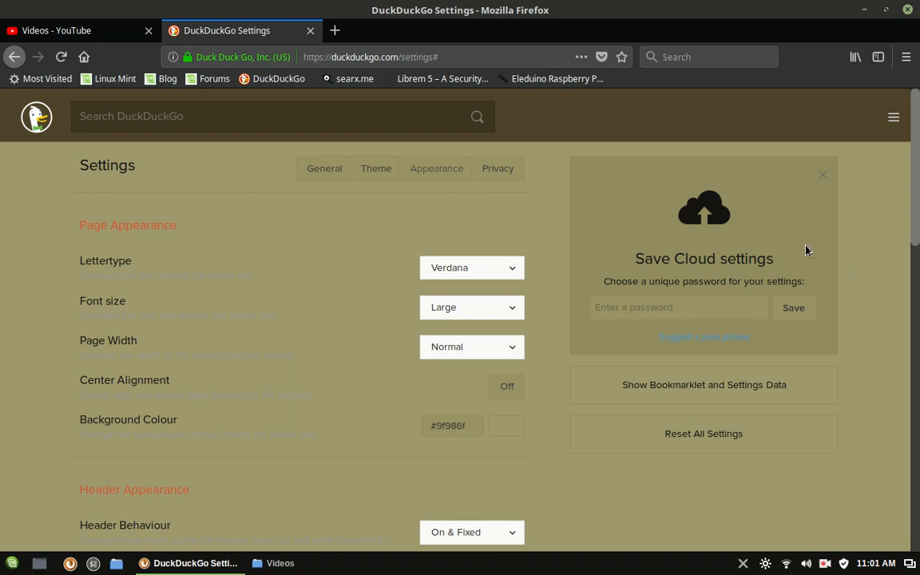
{"action": "mouse_move", "coordinate": [652, 233]}
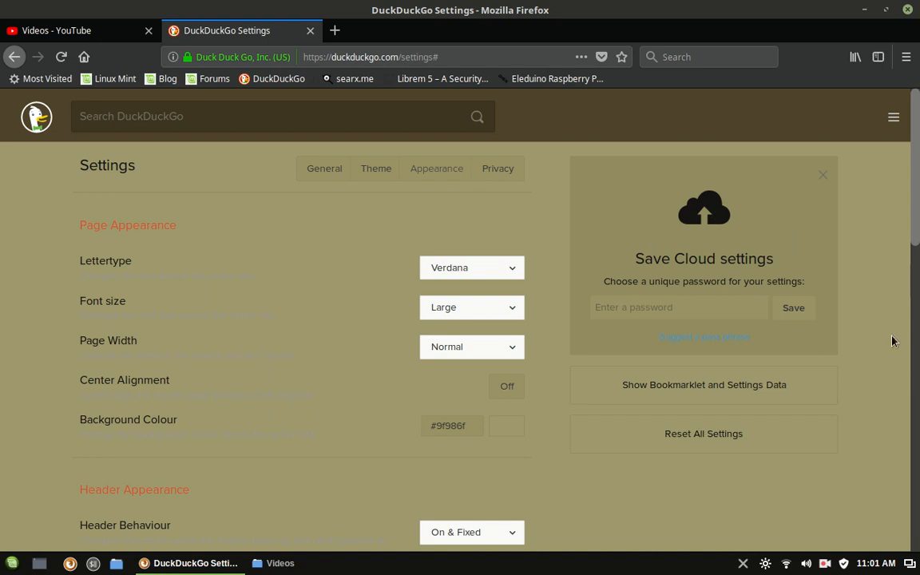
{"action": "mouse_move", "coordinate": [601, 377]}
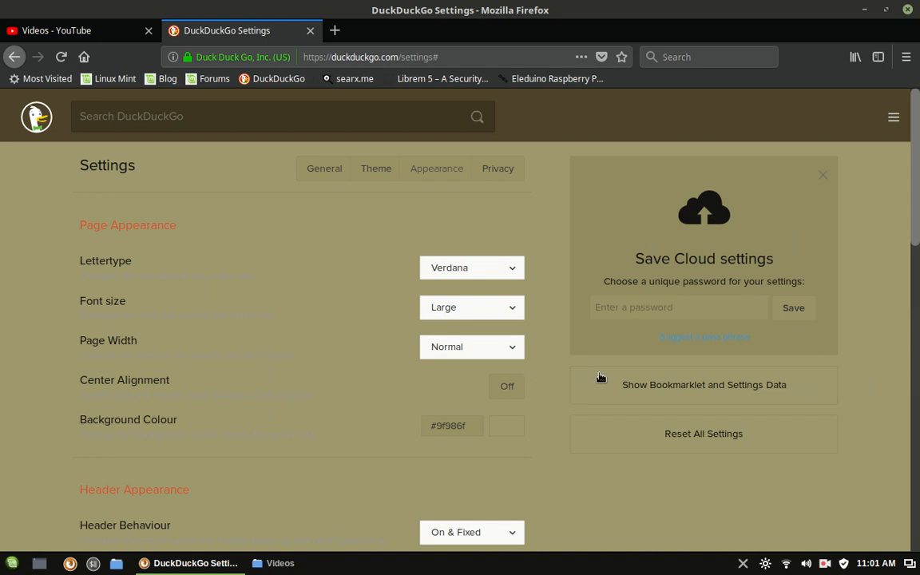
{"action": "mouse_move", "coordinate": [885, 377]}
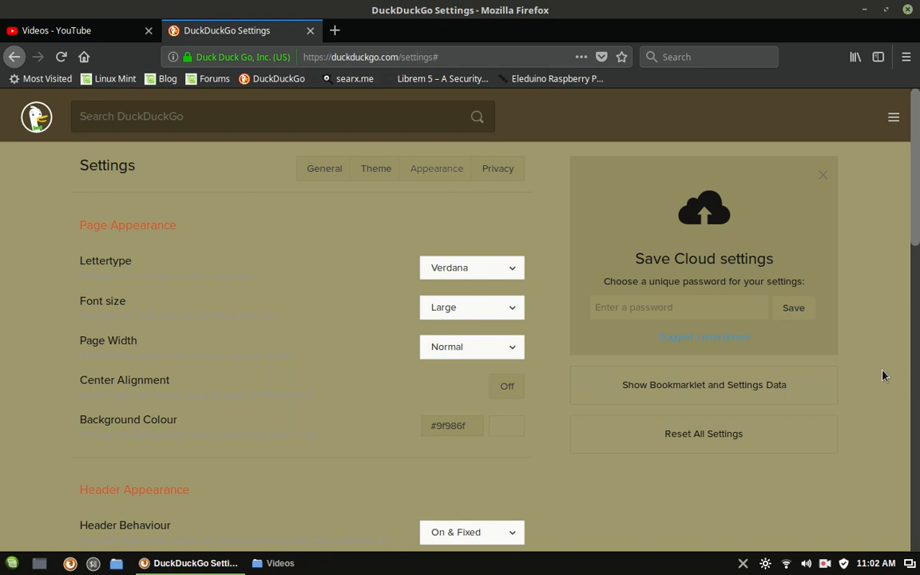
{"action": "mouse_move", "coordinate": [680, 384]}
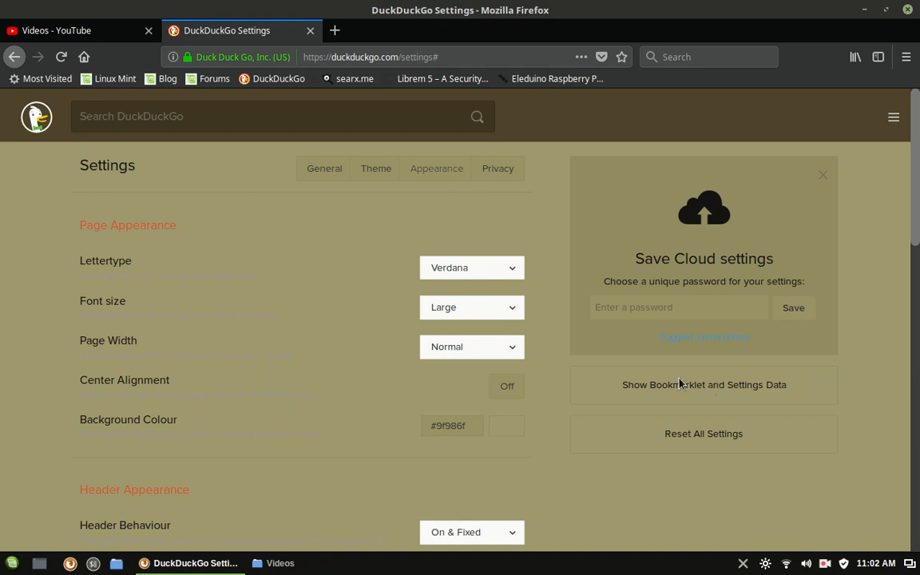
Reveal the bookmarklet URL and the settings data in JSON.
{"action": "left_click", "coordinate": [703, 384]}
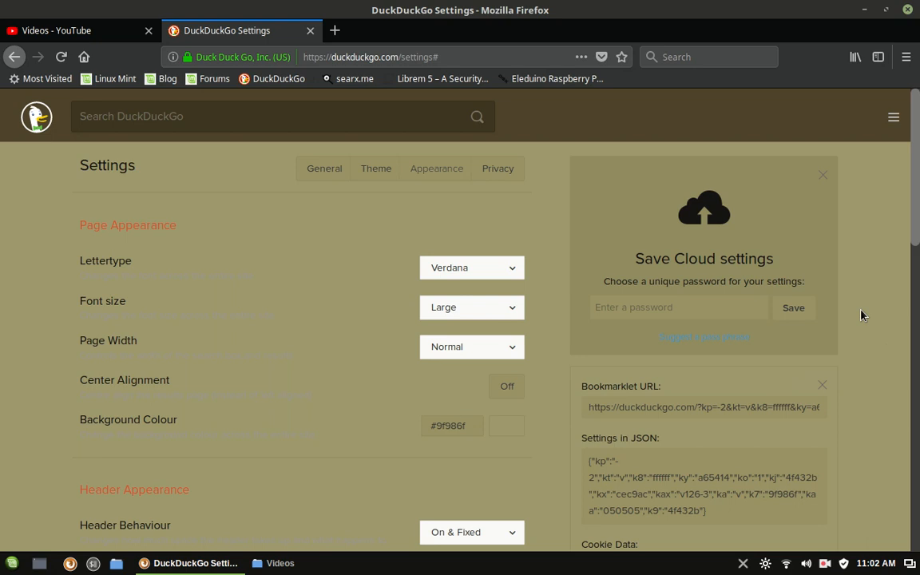
{"action": "mouse_move", "coordinate": [869, 303]}
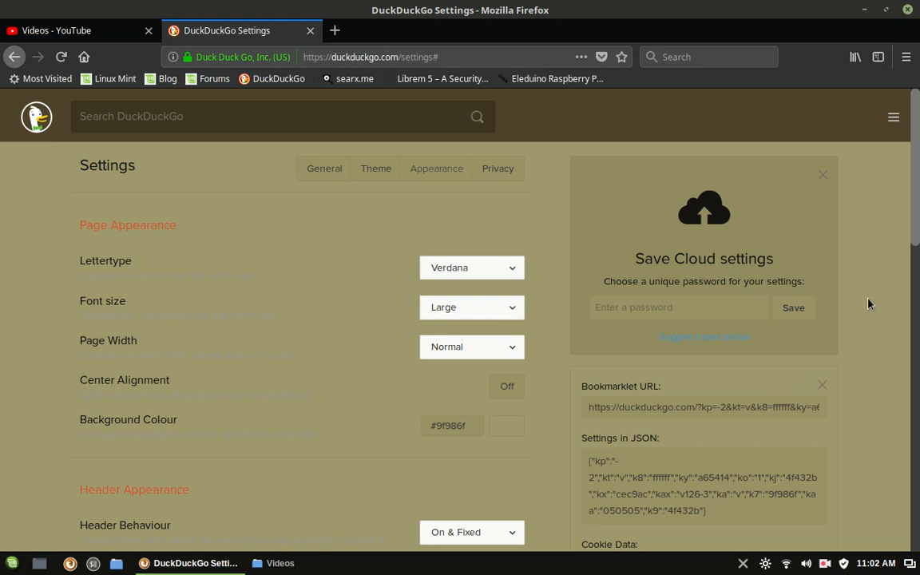
{"action": "mouse_move", "coordinate": [786, 271]}
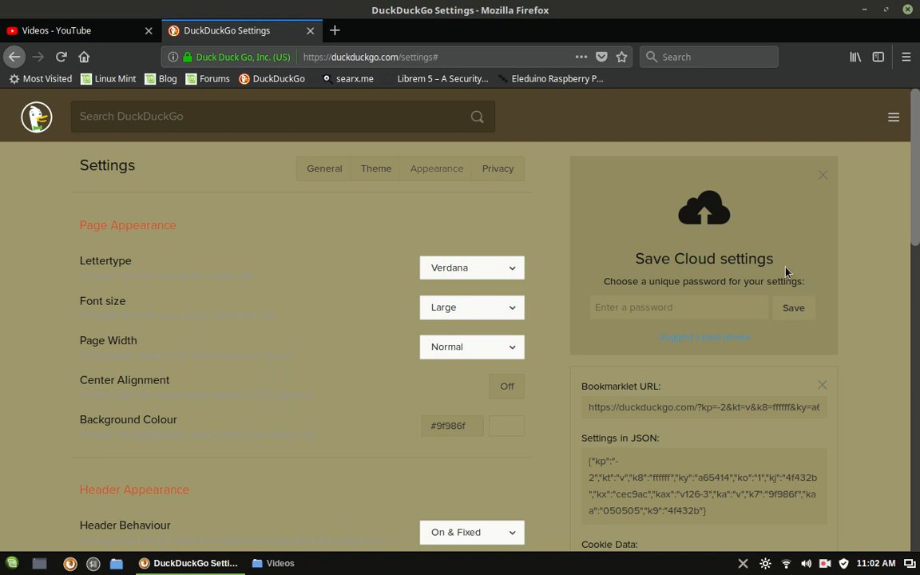
{"action": "mouse_move", "coordinate": [732, 248]}
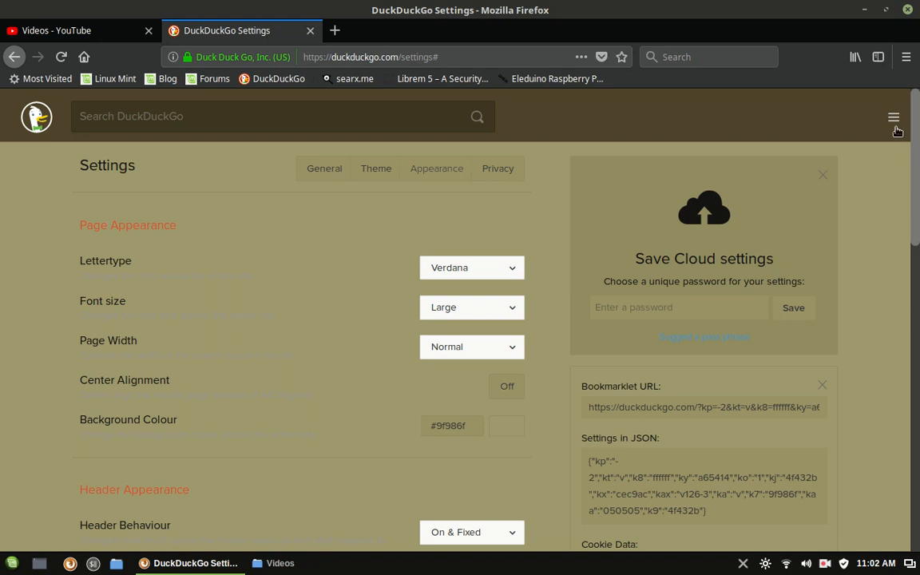
{"action": "mouse_move", "coordinate": [828, 555]}
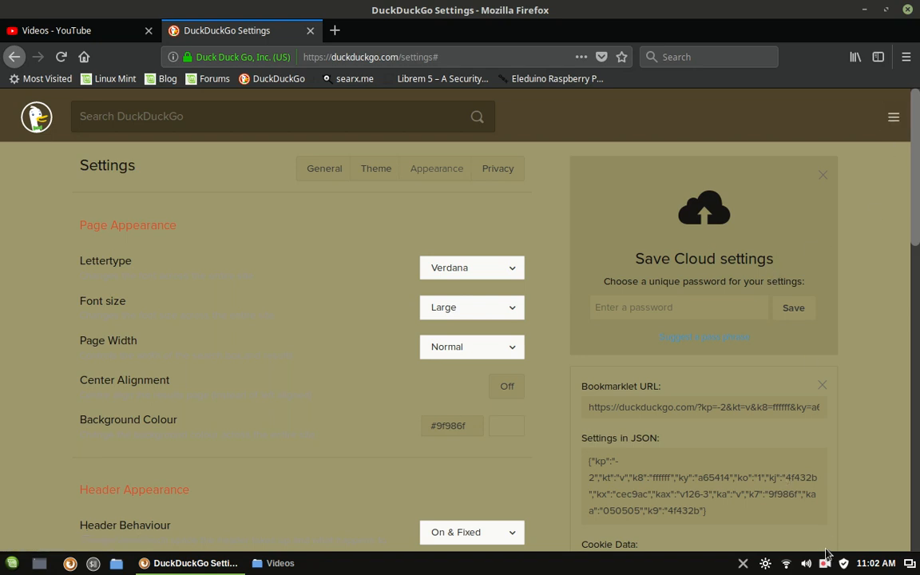